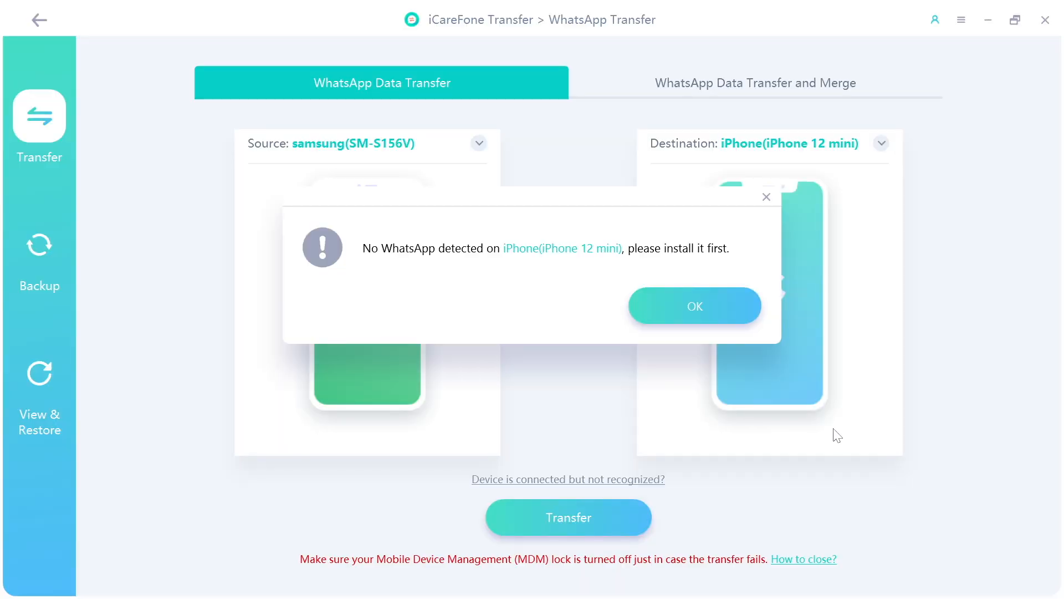
Accept the 'No WhatsApp detected' warning and start the WhatsApp transfer to the iPhone 12 mini.
left_click(693, 306)
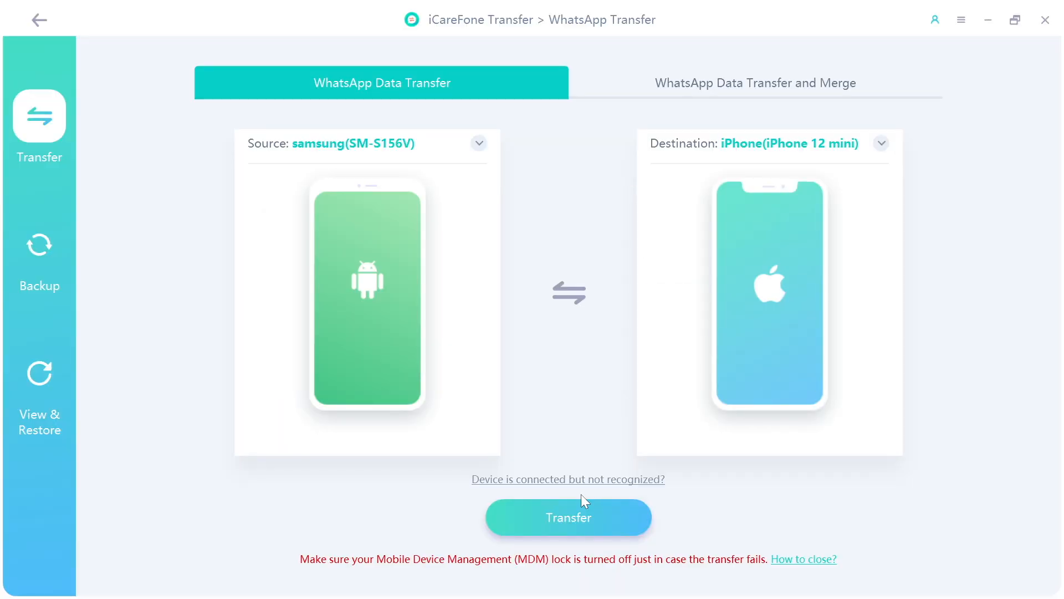
left_click(568, 516)
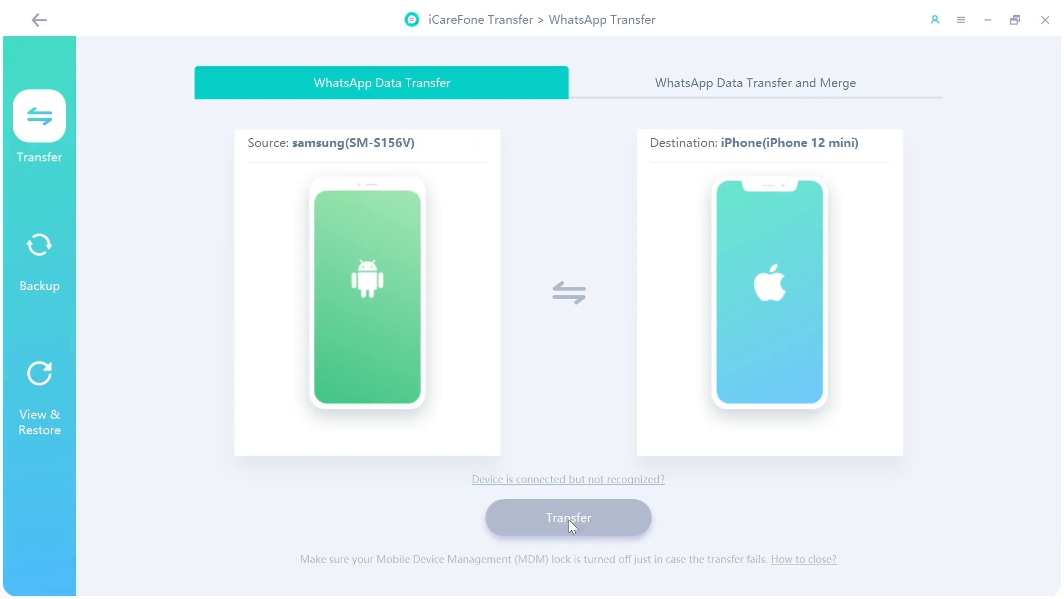
Confirm Transfer again so the overwrite warning with Backup and Continue options appears.
left_click(568, 517)
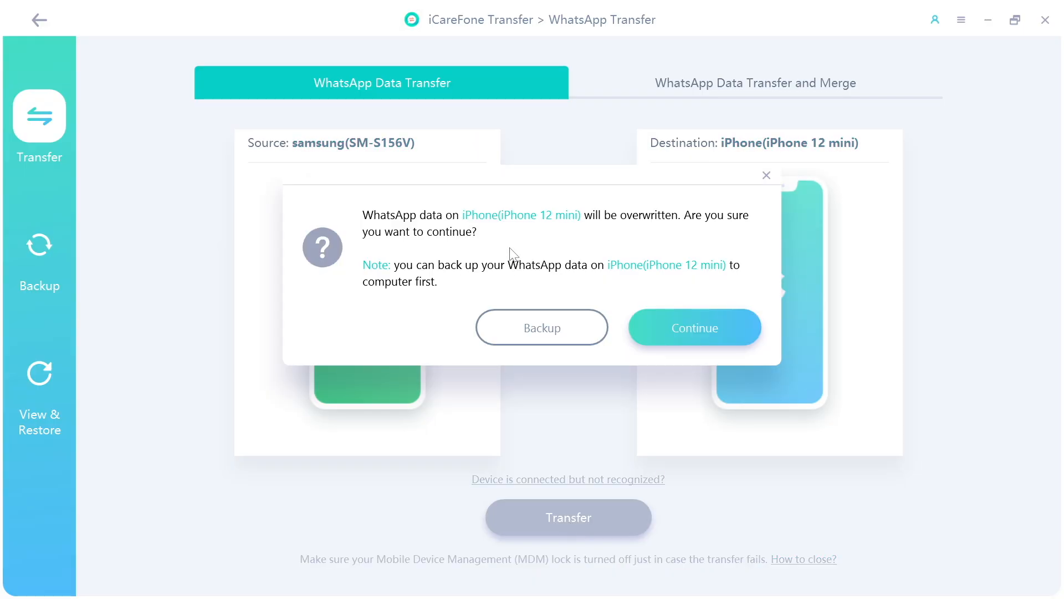
mouse_move(707, 330)
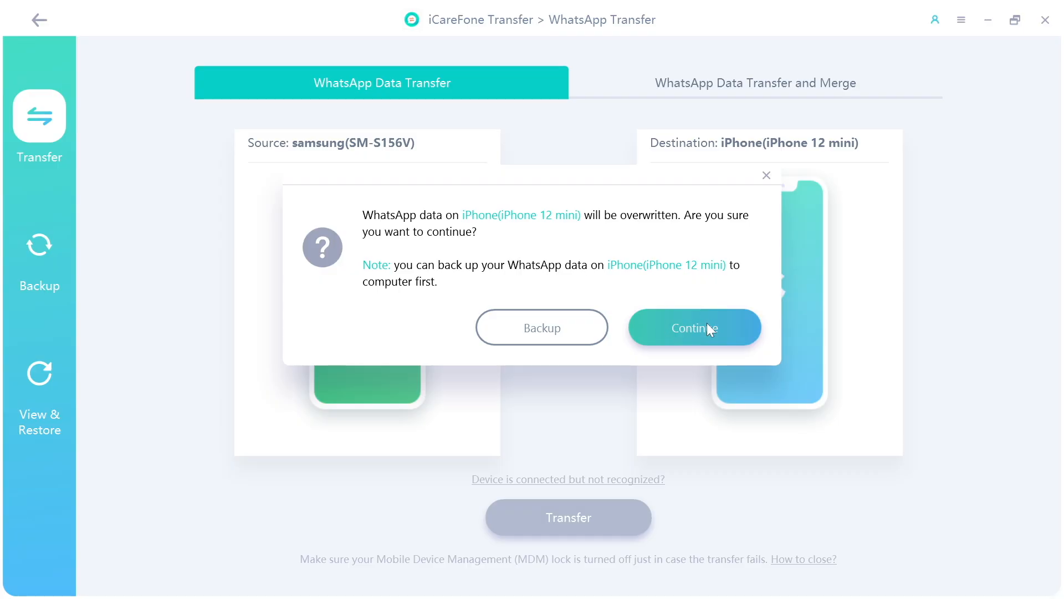